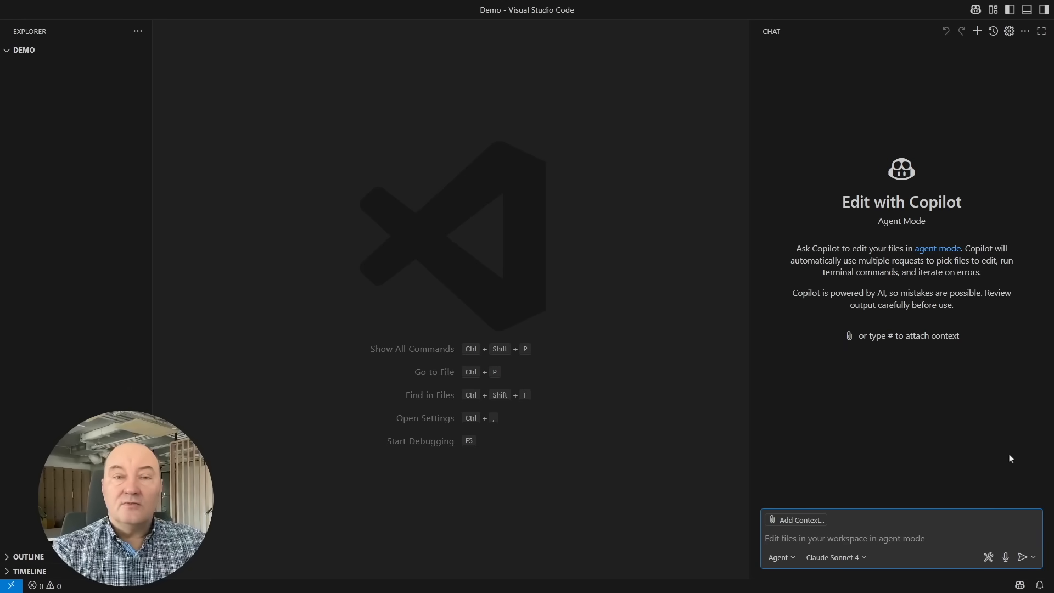
- Prompt Copilot for a working C# terminal Snake game with good design and separated classes
text(Implement a)
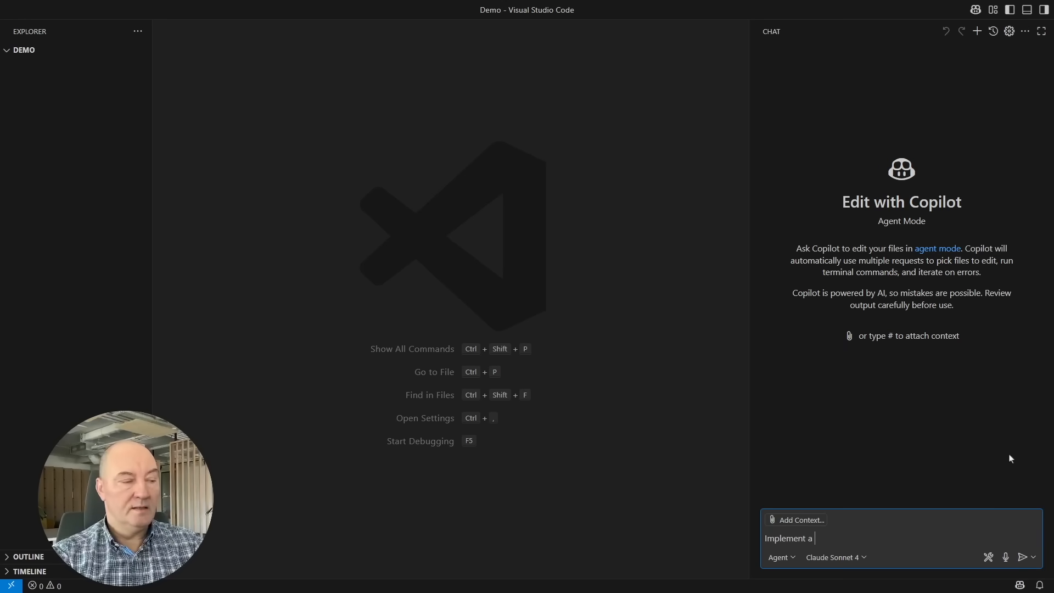
text(working Snake game that can play in the)
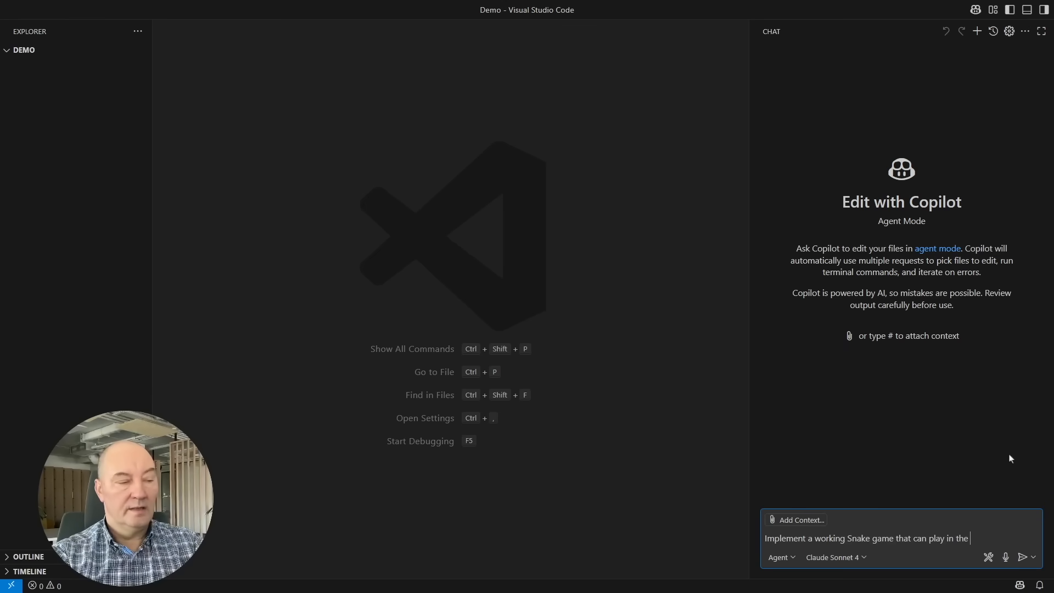
text(terminal.)
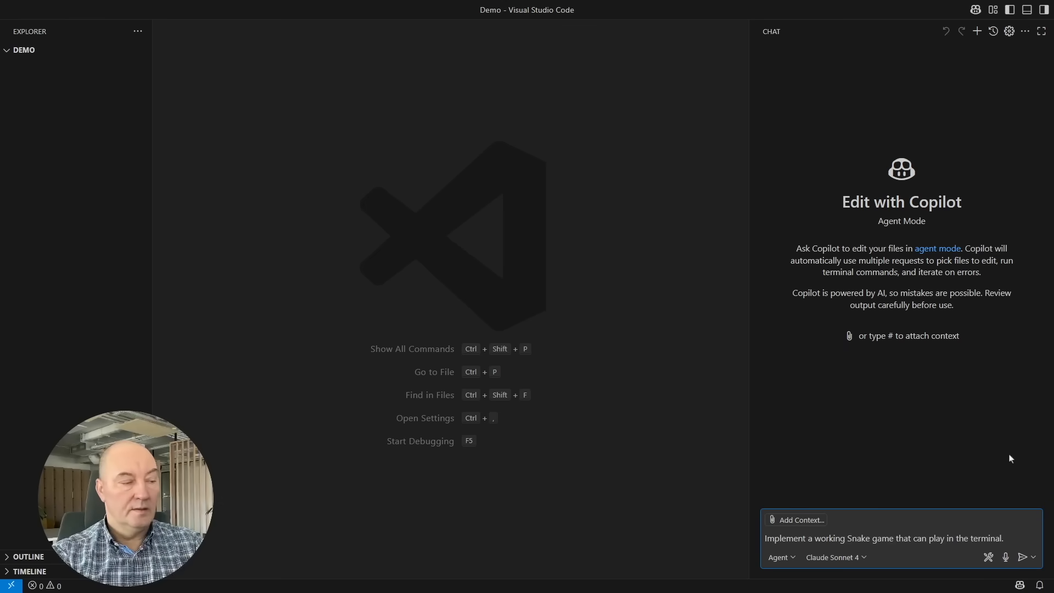
text(Develop the game in C#.)
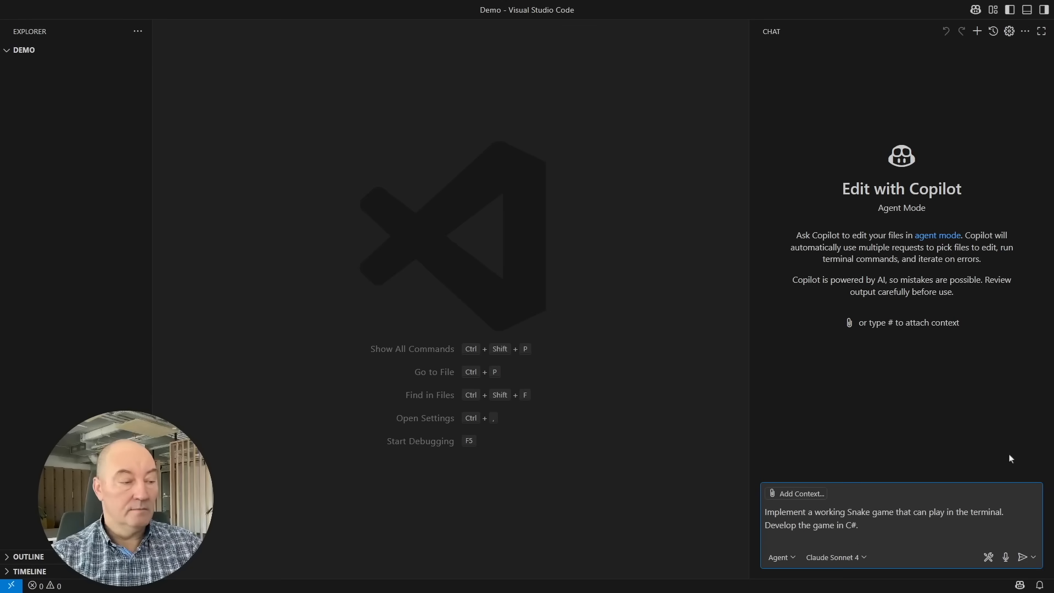
text(Apply)
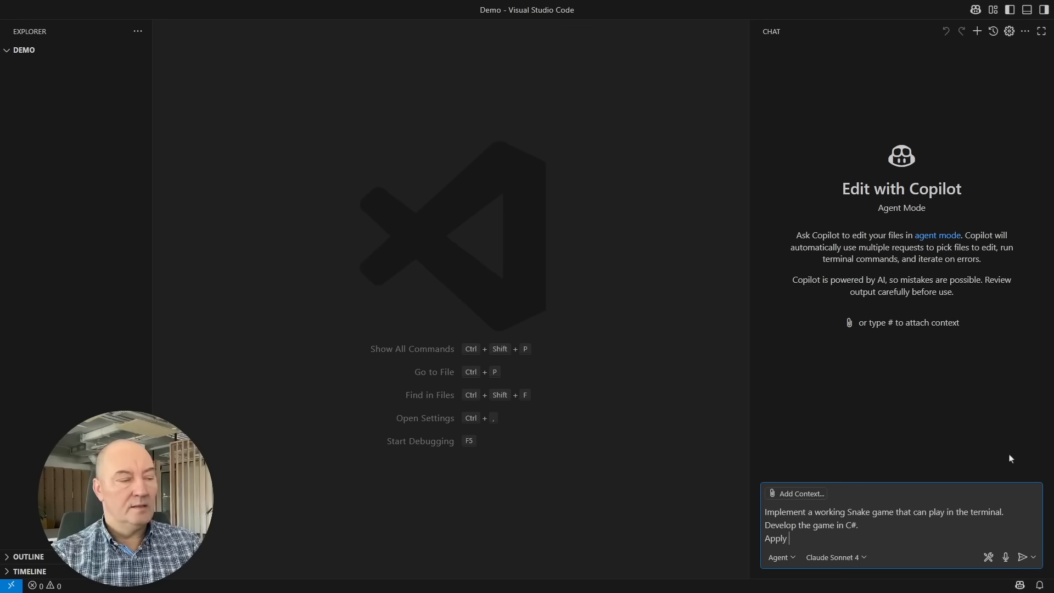
text(good practices of software d)
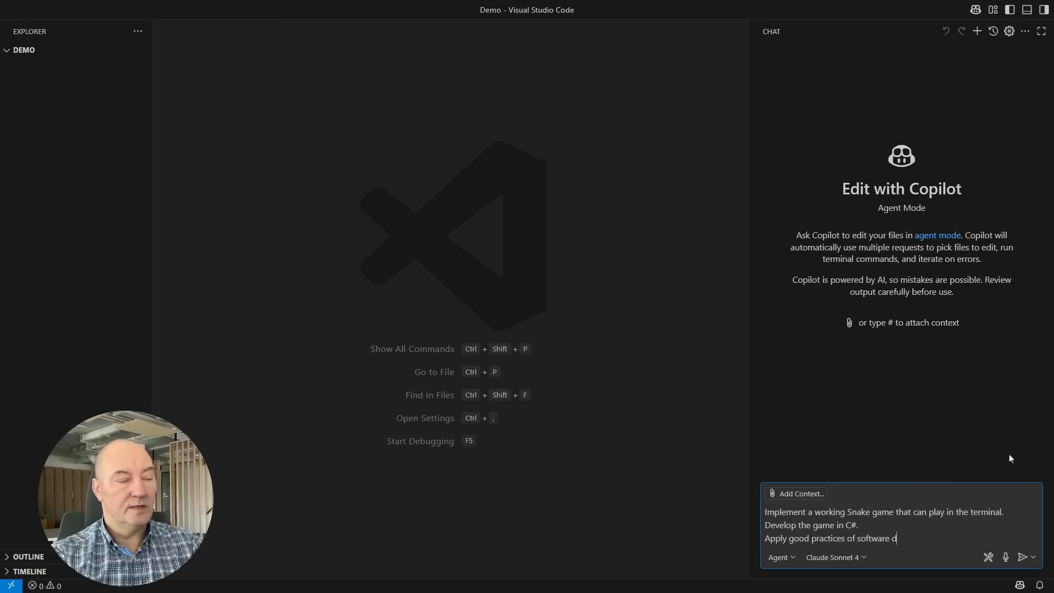
text(esign.)
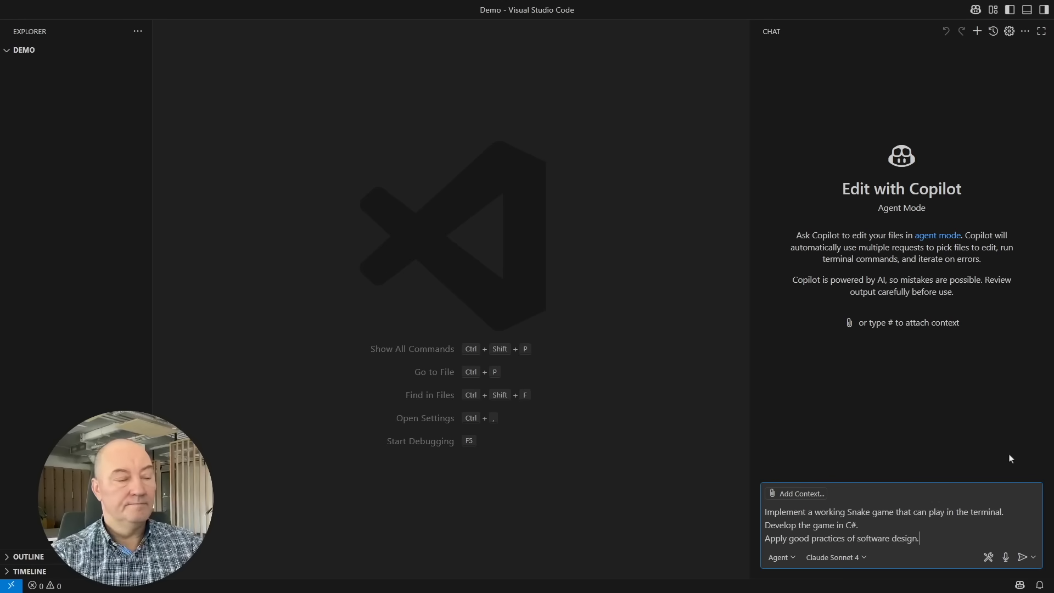
text(Make a good separation of)
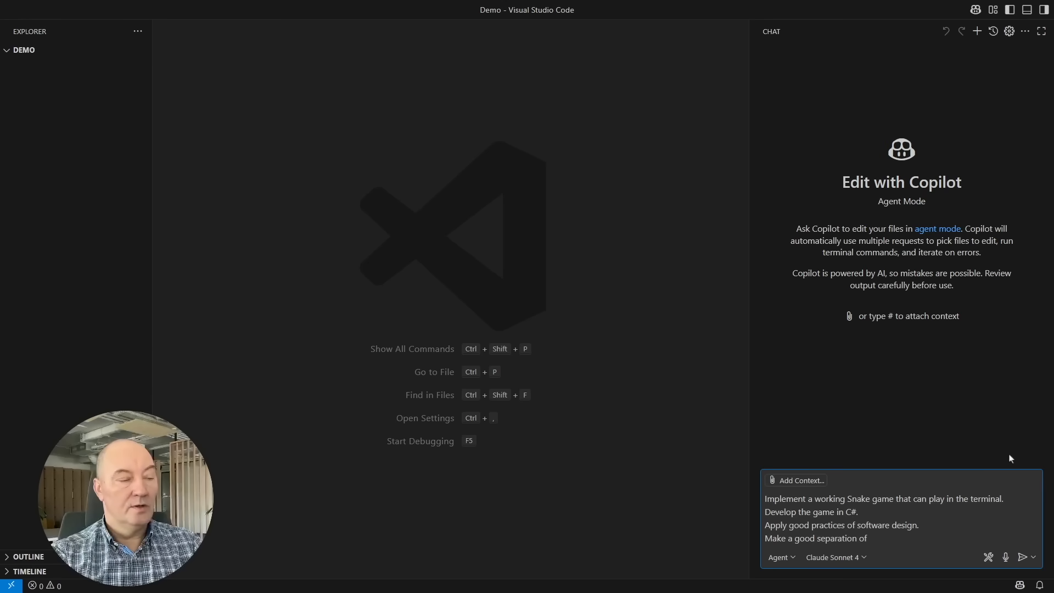
text(classes and typ)
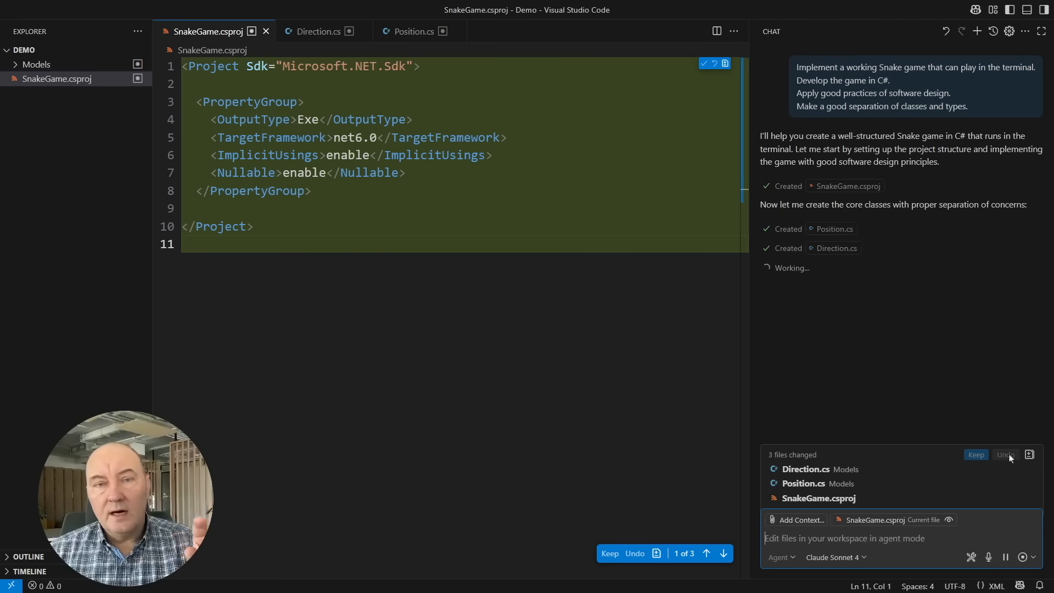
mouse_move(1007, 455)
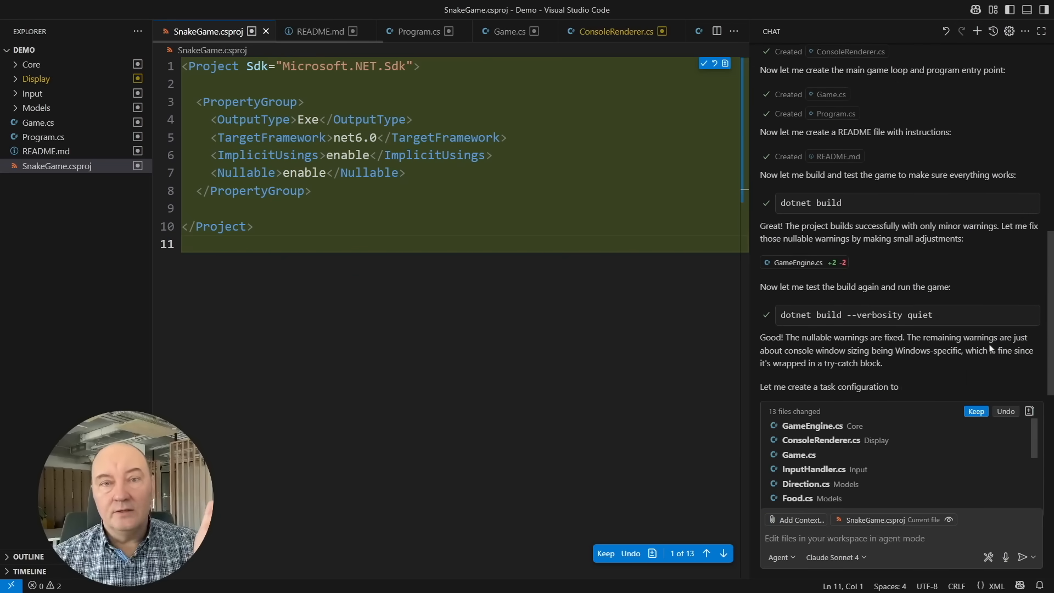
- Review Copilot's summary, keep all 13 changed files, and hide the Chat panel
scroll(down, 3)
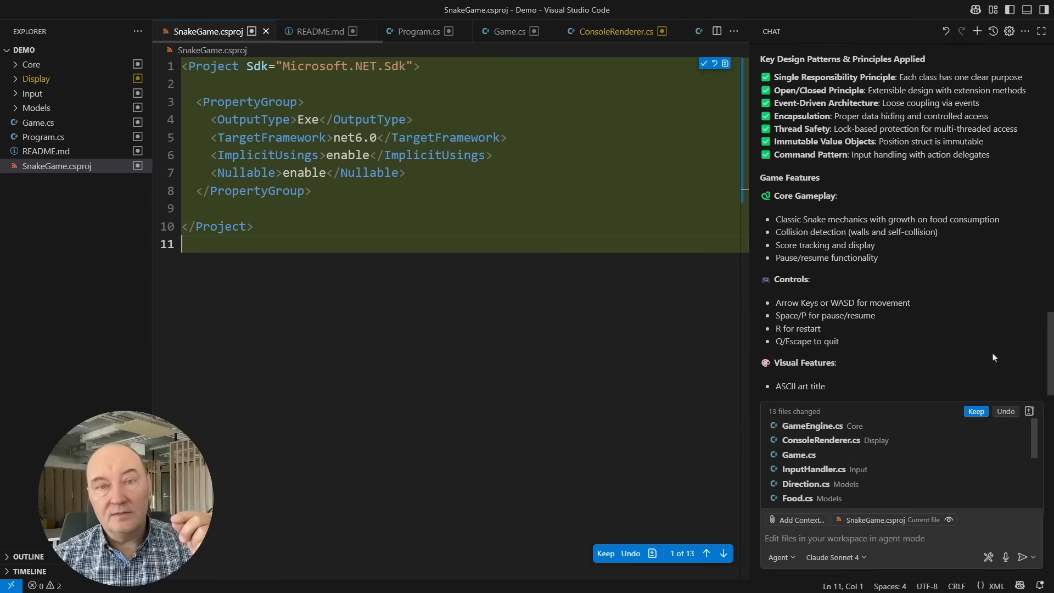
scroll(down, 3)
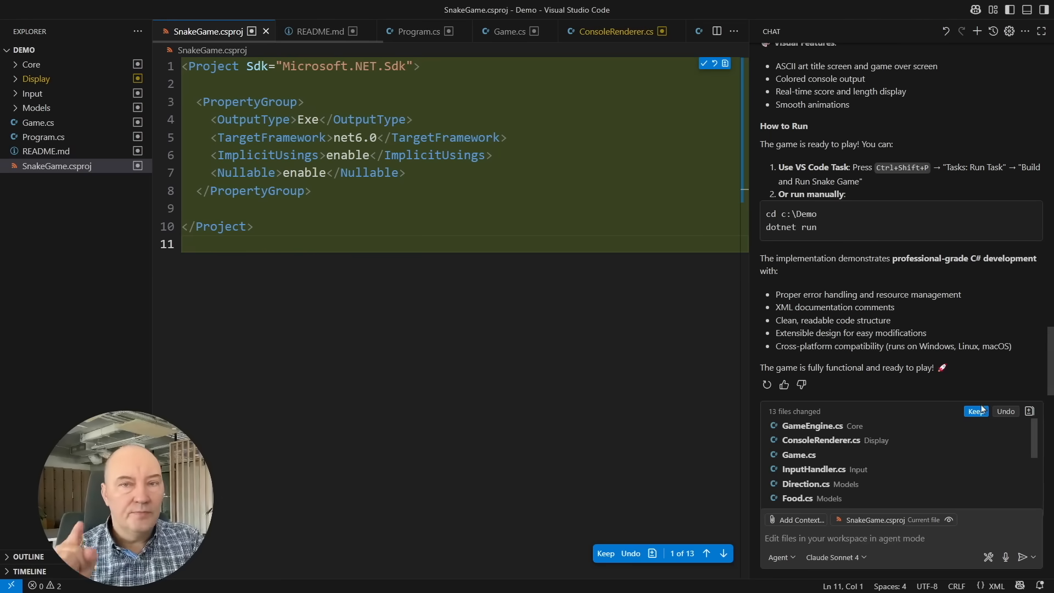
mouse_move(998, 376)
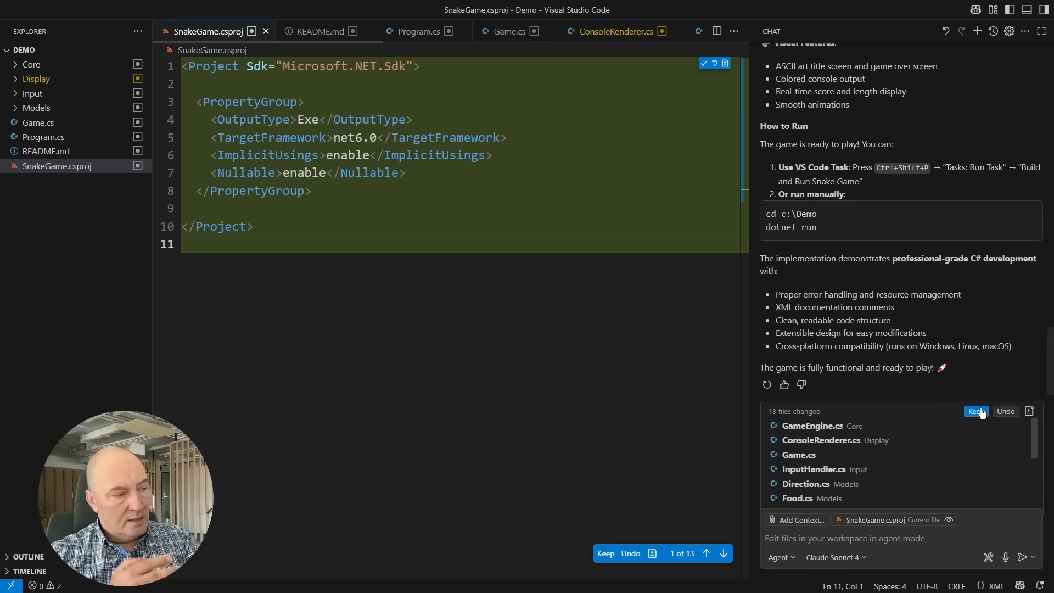
click(976, 411)
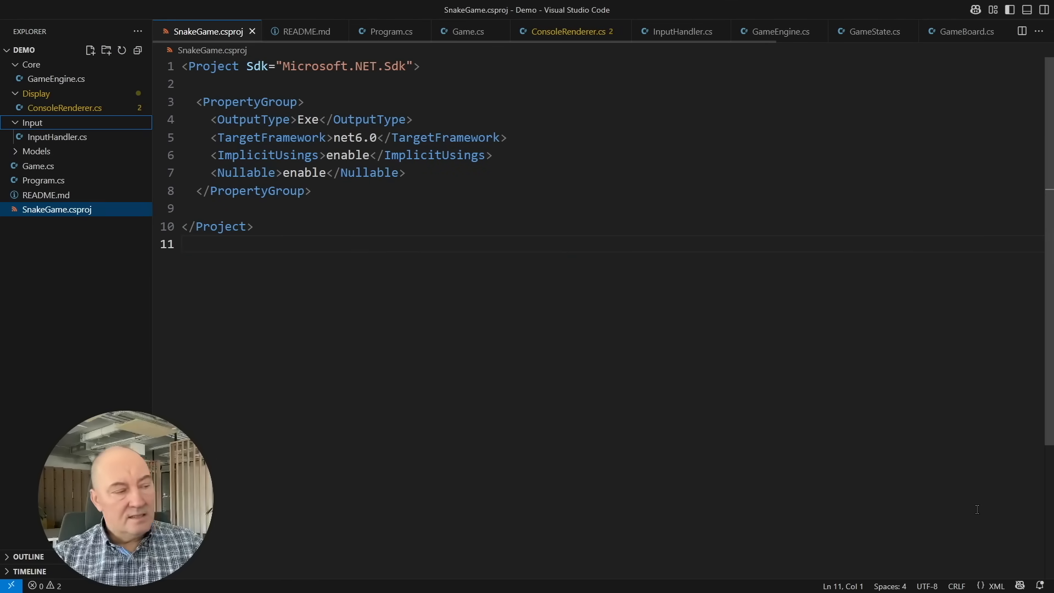
click(37, 150)
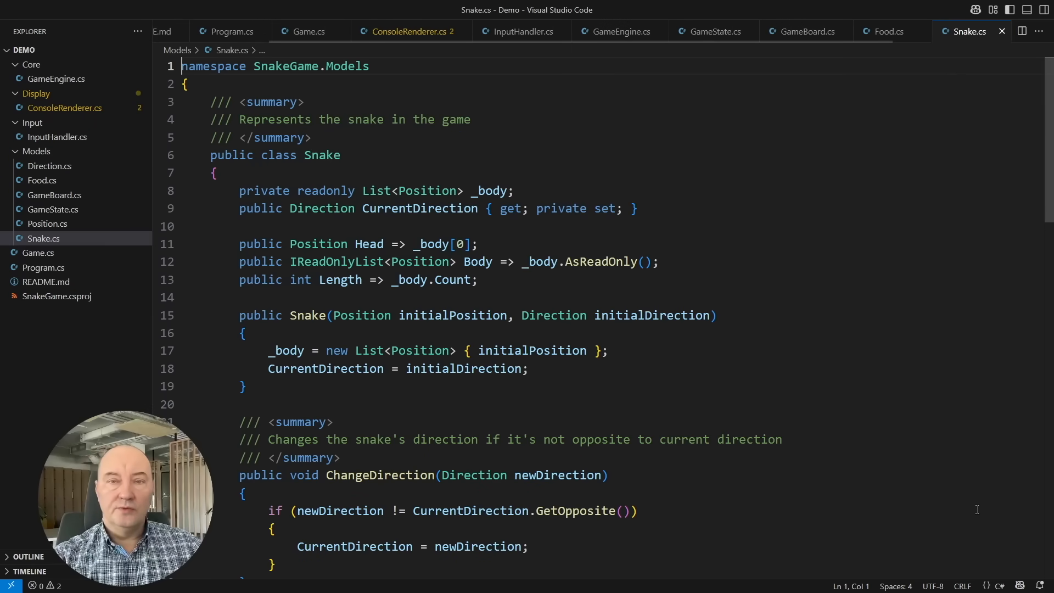
- Scroll down through the generated Snake.cs class
scroll(down, 3)
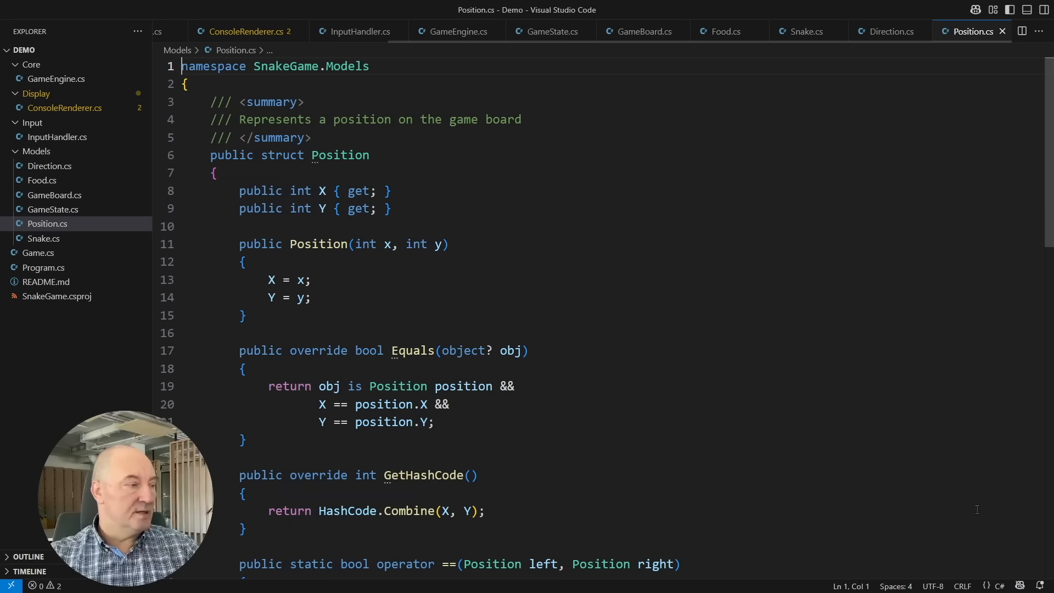
drag(239, 191, 182, 225)
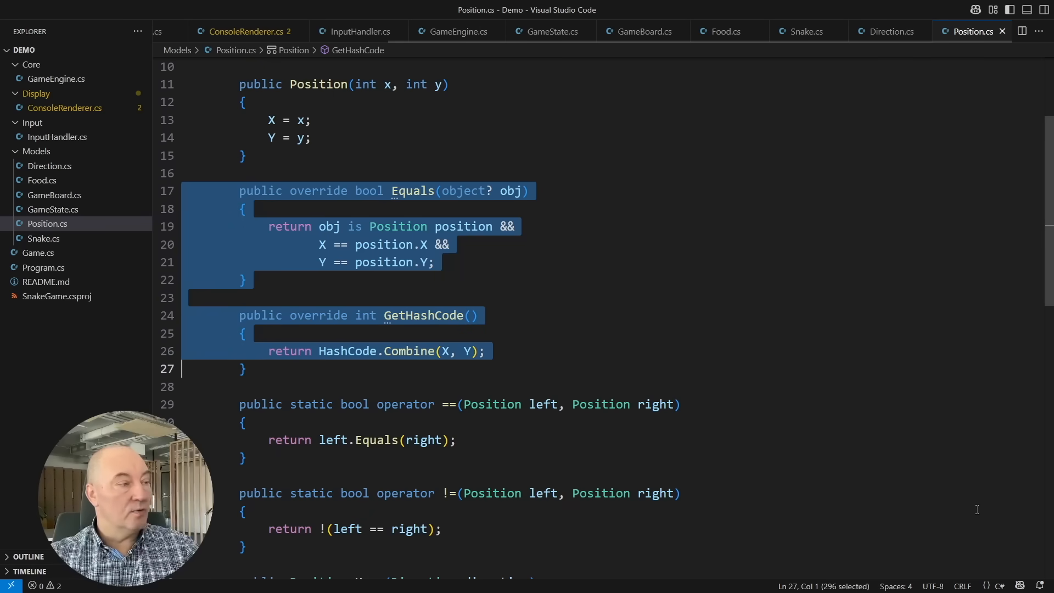
key(shift+down)
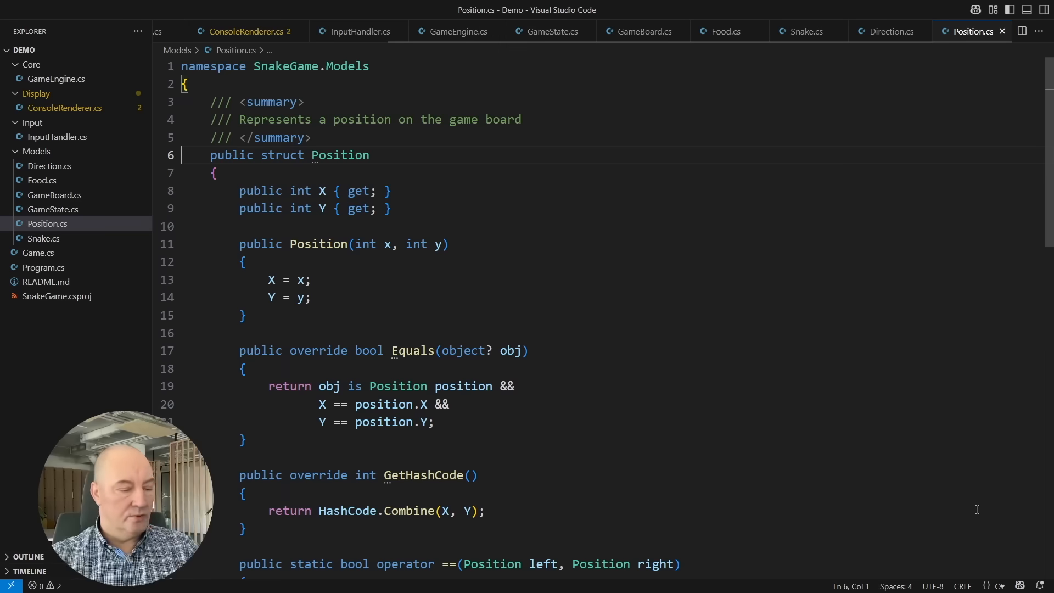
- Declare Position as a readonly record struct and delete the old struct body
text(readonly)
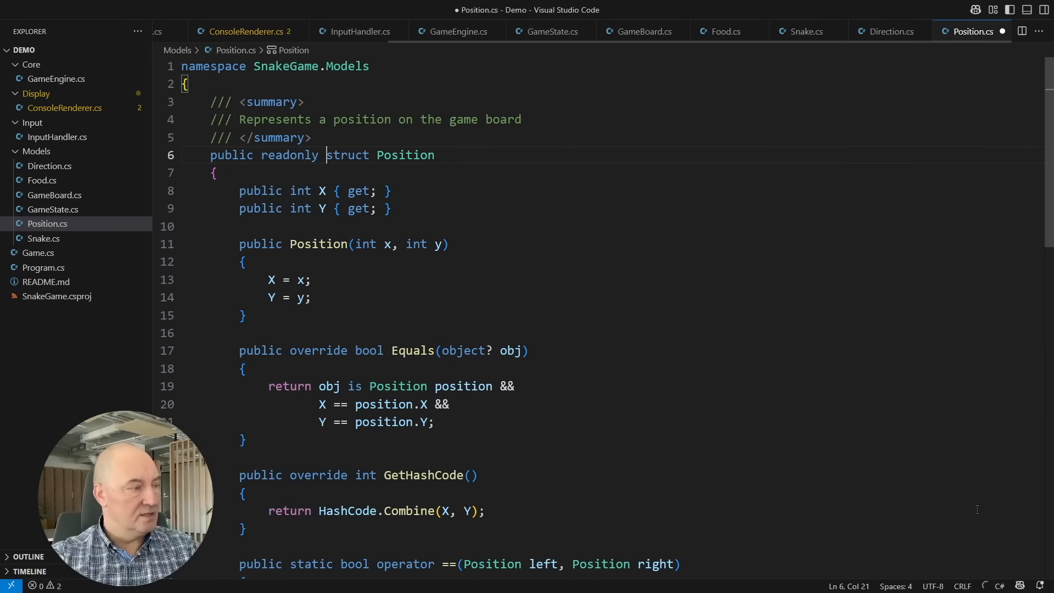
text(record)
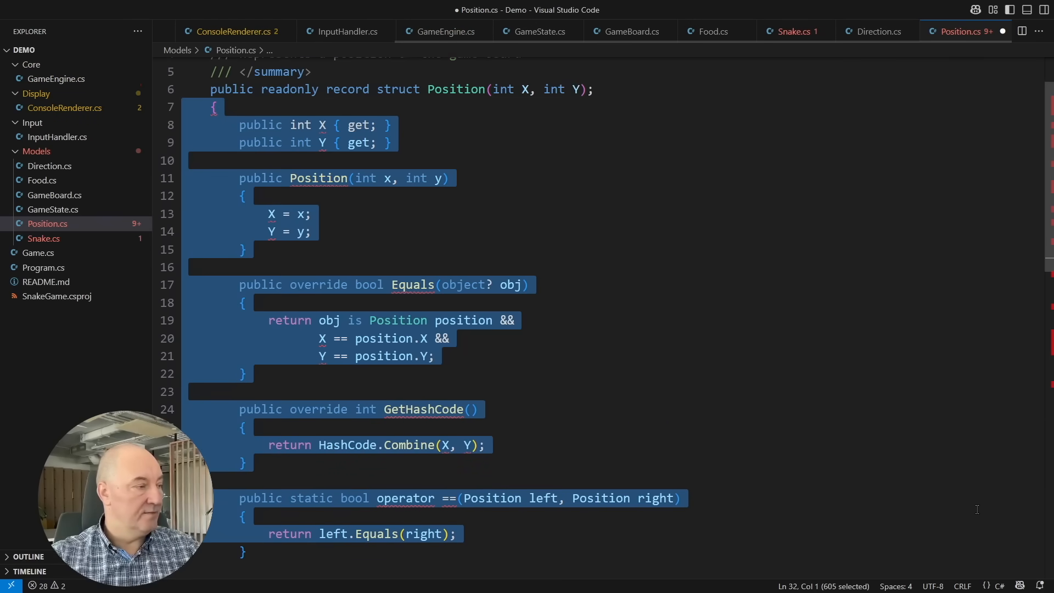
key(Delete)
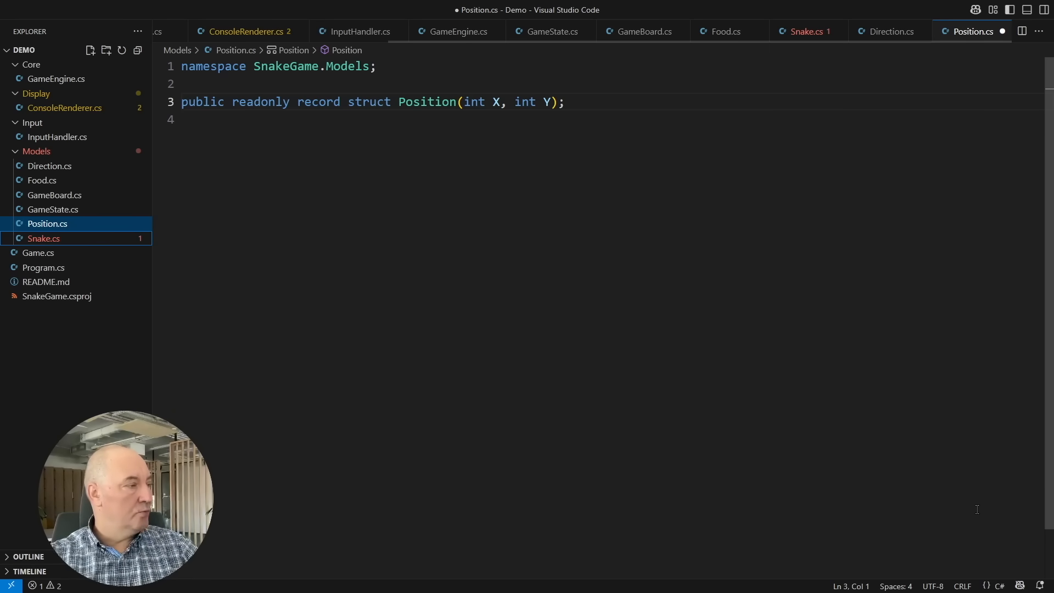
- Open Snake.cs and scroll to the _body field to change List<Position> to LinkedList<Position>
click(802, 31)
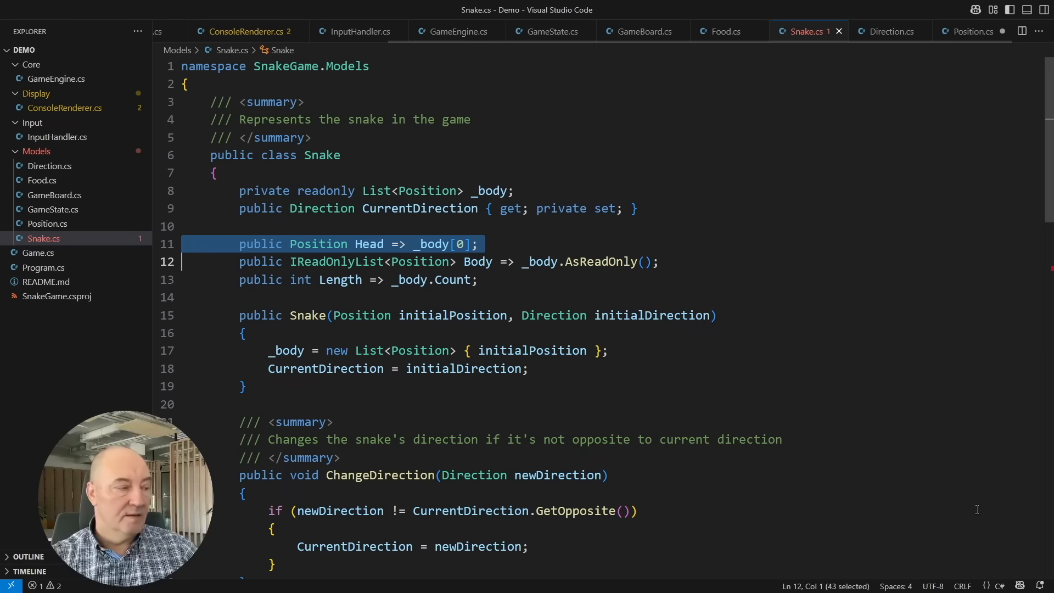
scroll(down, 3)
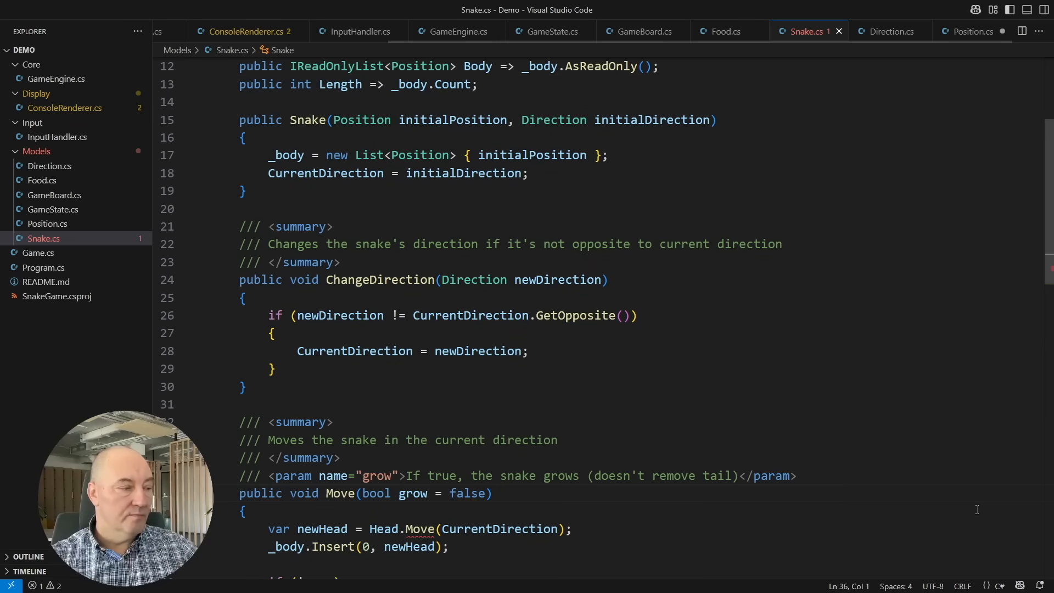
scroll(down, 3)
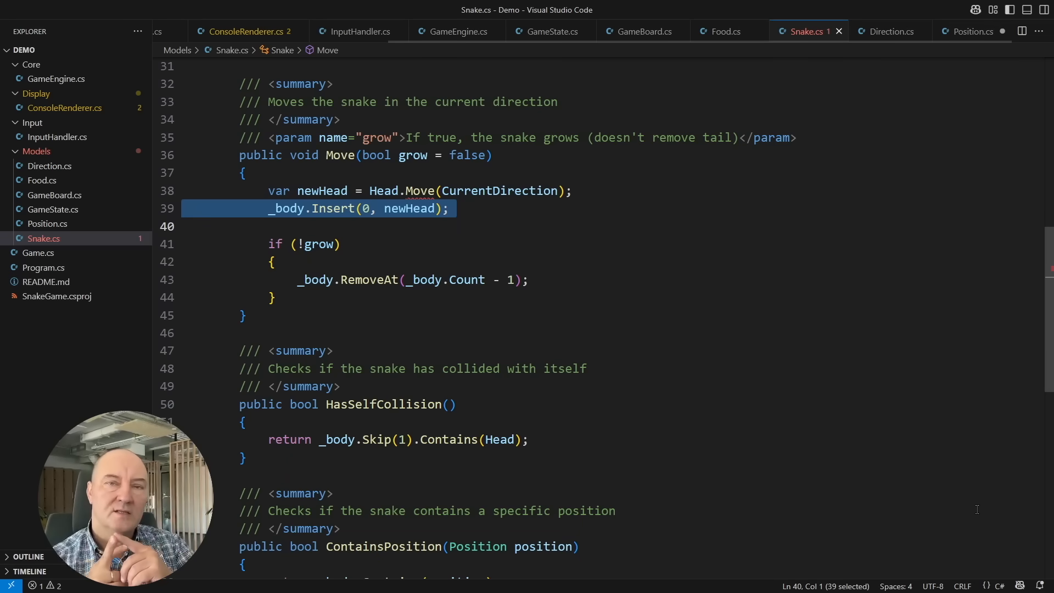
scroll(up, 3)
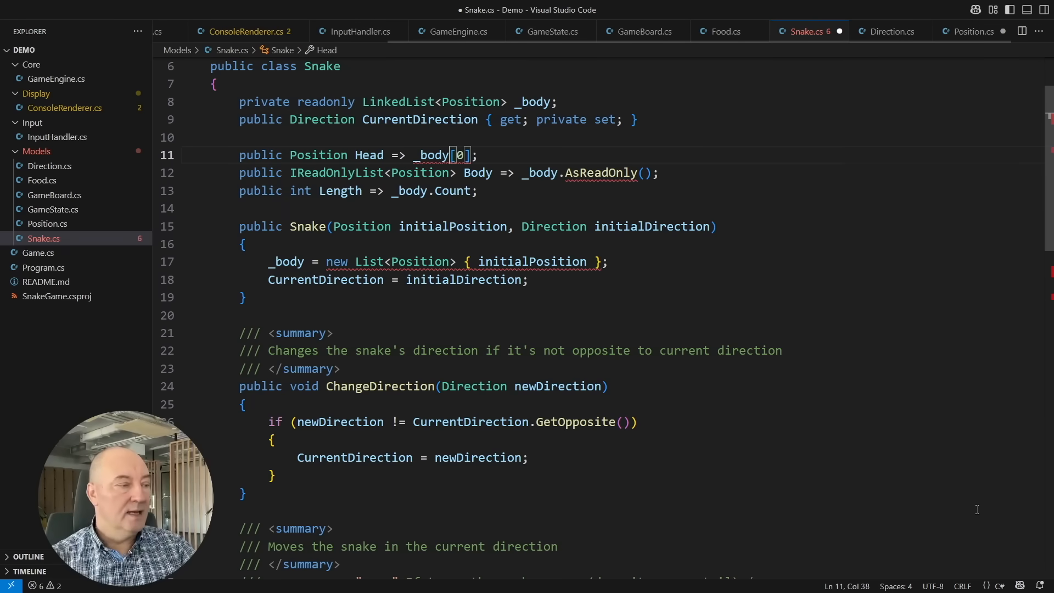
- Make Head use _body.First() and change Body to return IEnumerable<Position>
text(.First())
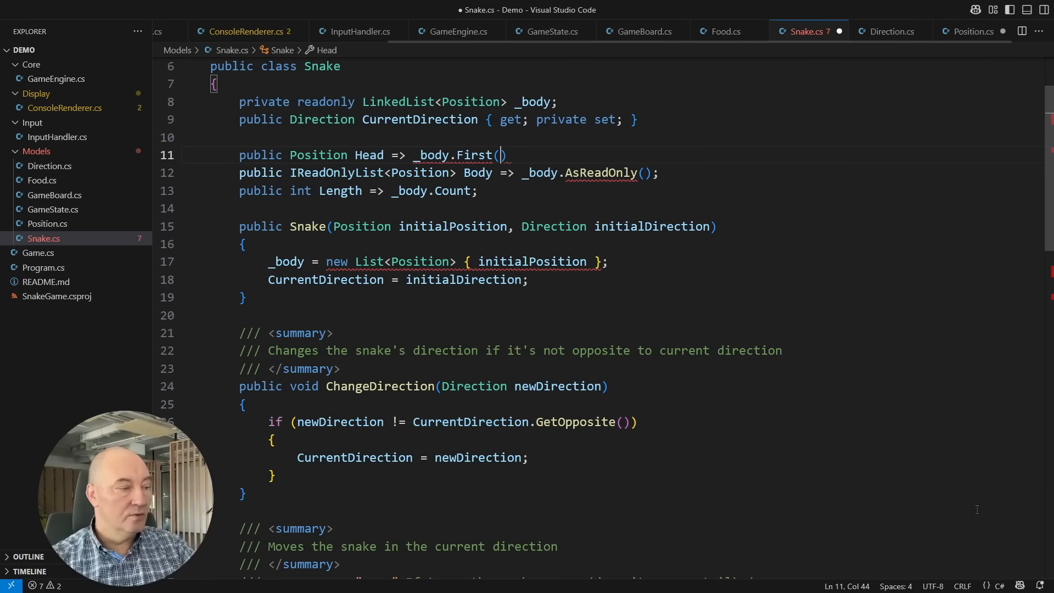
text(;)
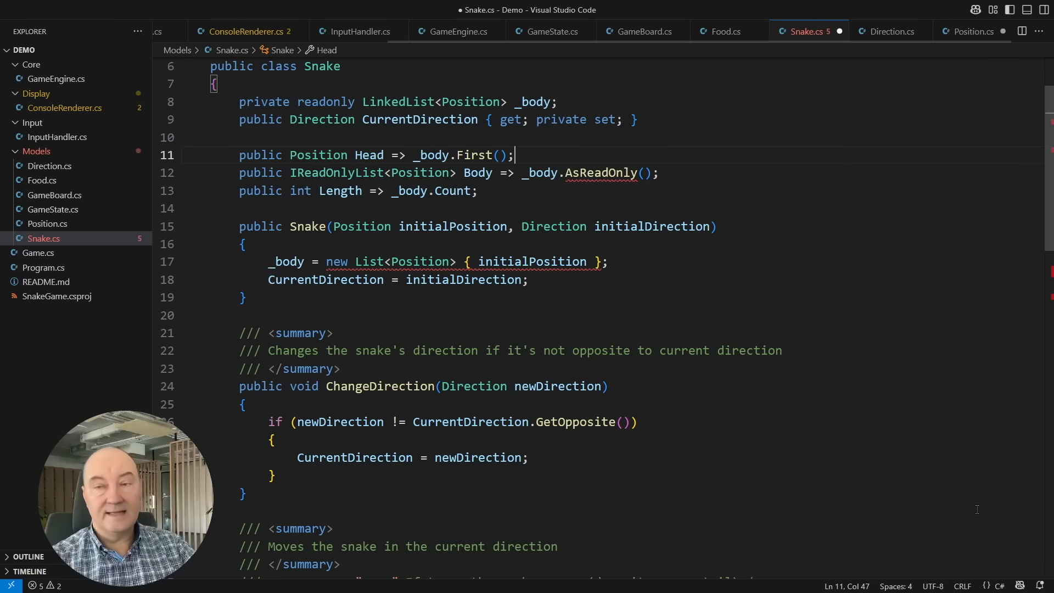
text(IEnumerable)
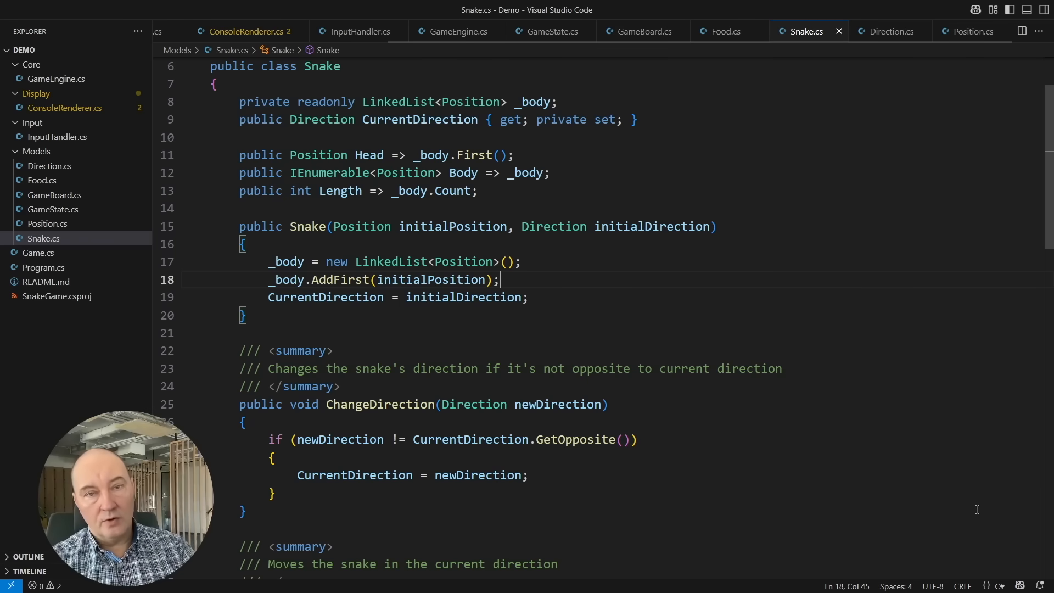
mouse_move(986, 504)
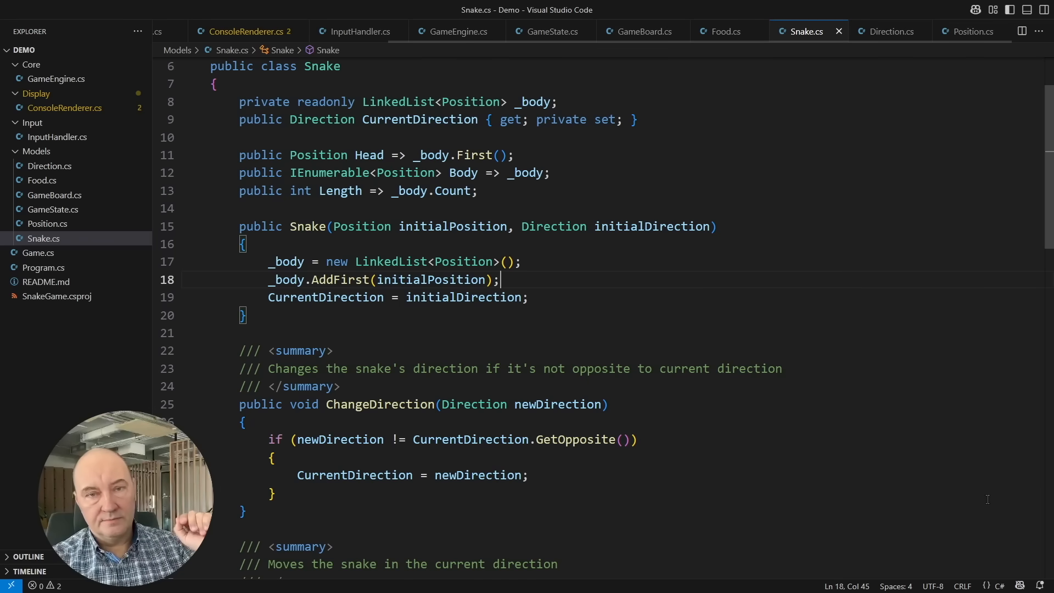